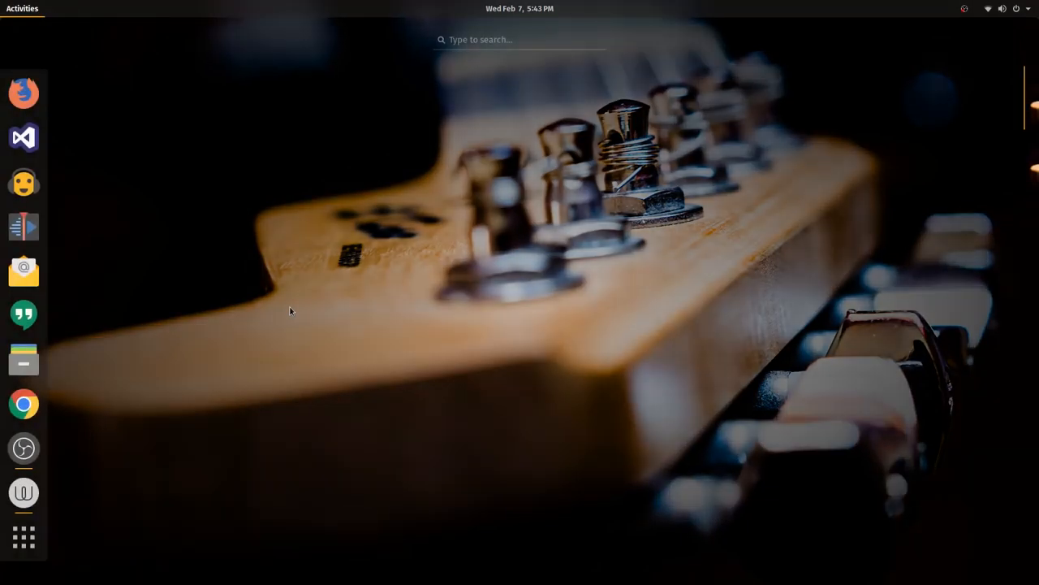
# Step: Search the Activities overview for 'soft' to surface Ubuntu Software
pyautogui.write('soft')
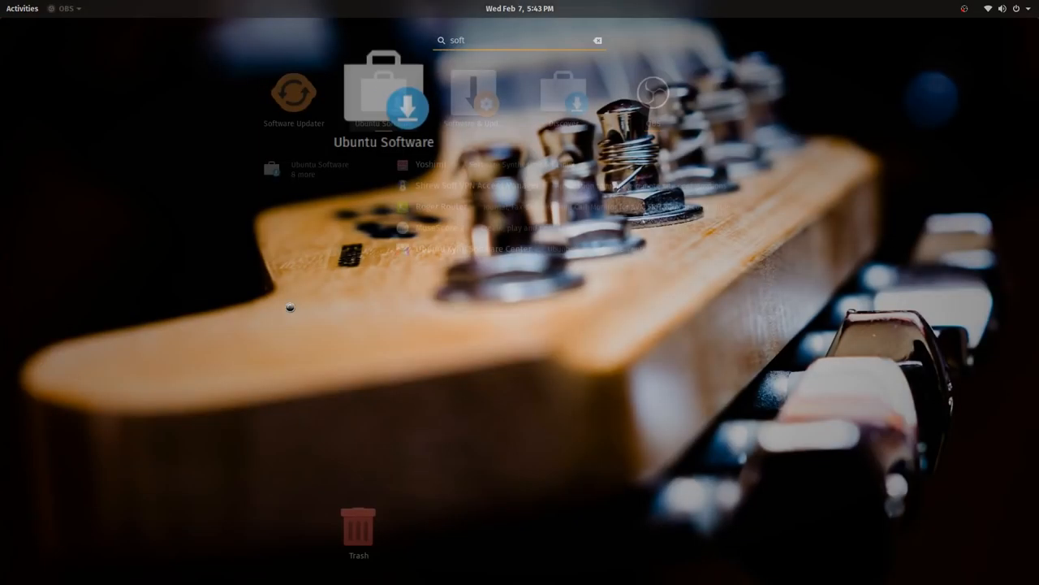
# Step: Launch Ubuntu Software and start installing the FooBilliard++ billiard game
pyautogui.click(384, 97)
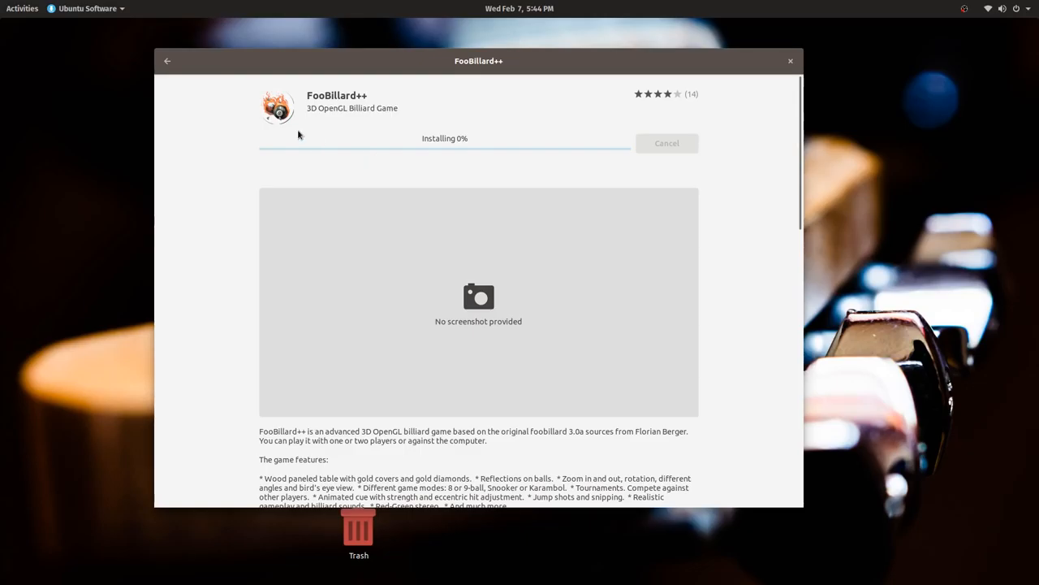
# Step: Return to the Games > All list, where FooBilliard++ shows installed, and browse further titles
pyautogui.click(167, 61)
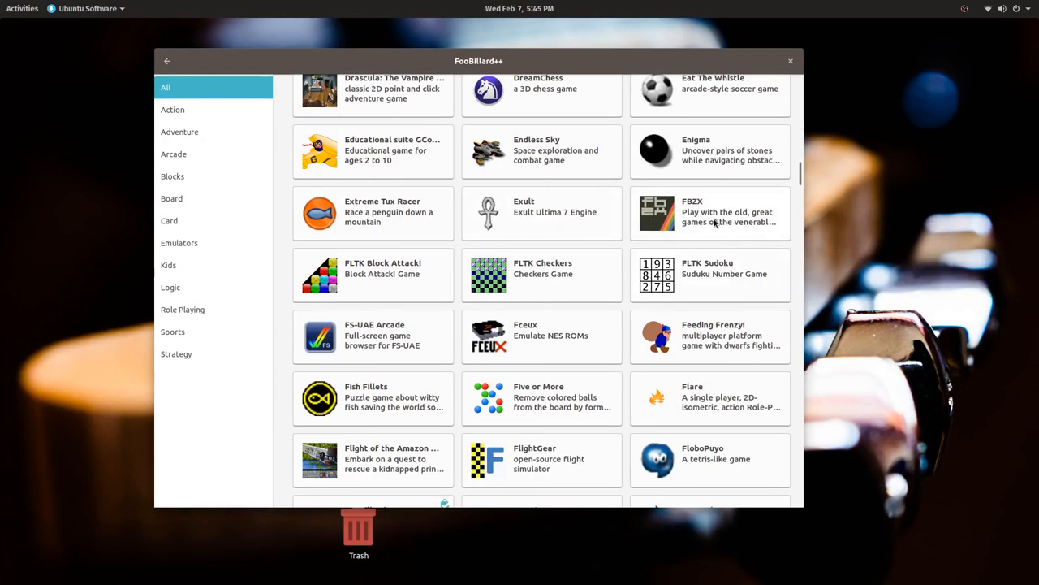
pyautogui.scroll(-3)
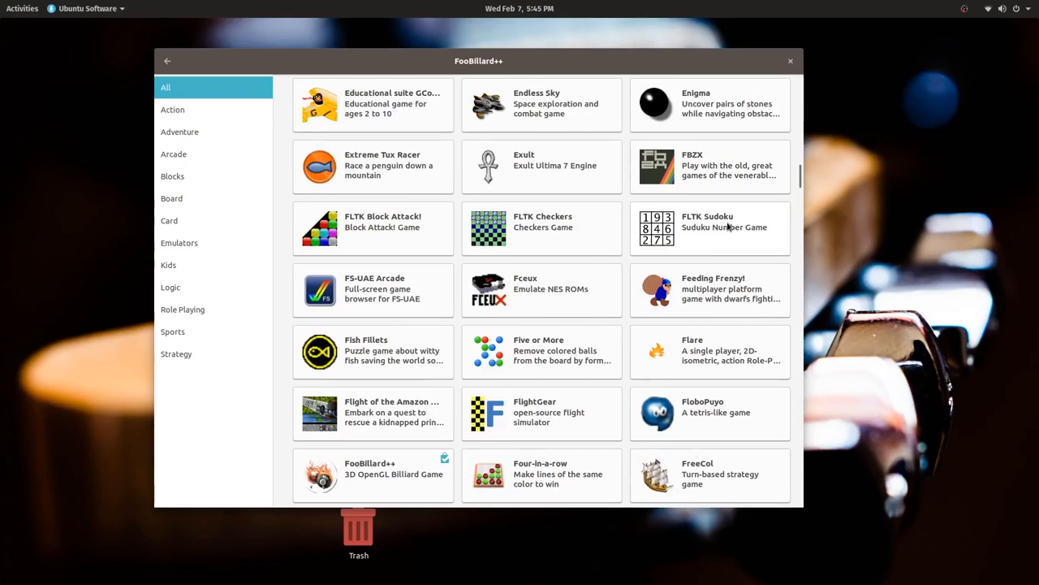
pyautogui.scroll(-3)
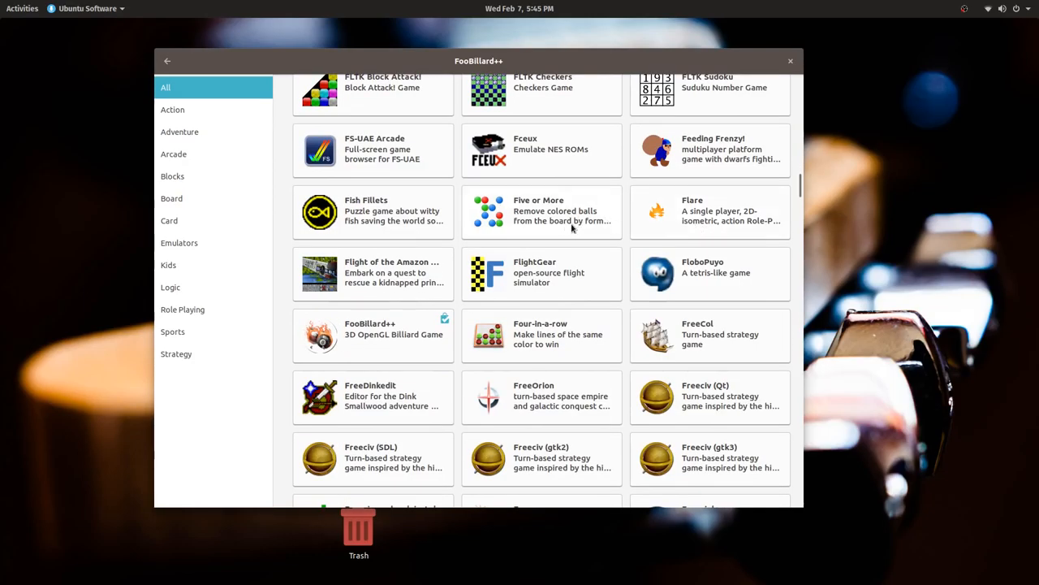